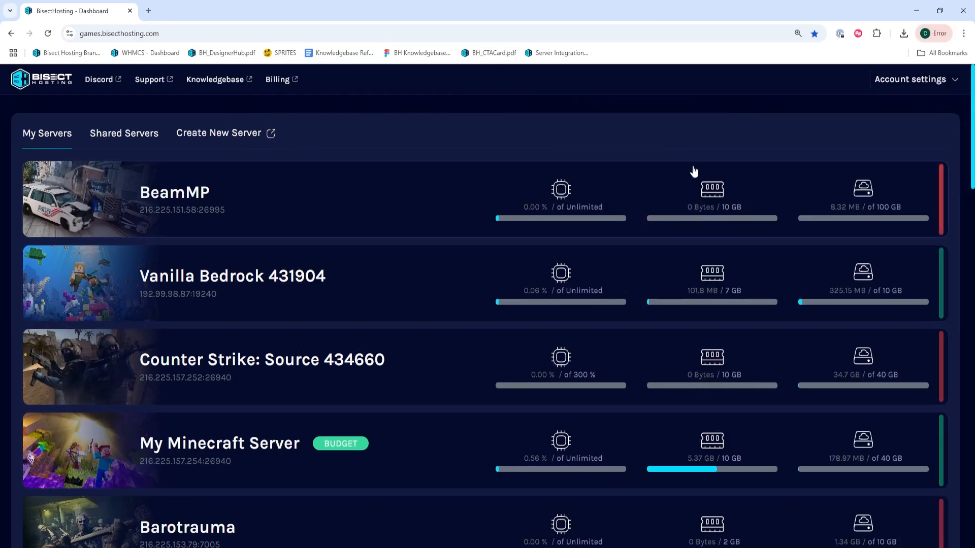
mouse_move(563, 234)
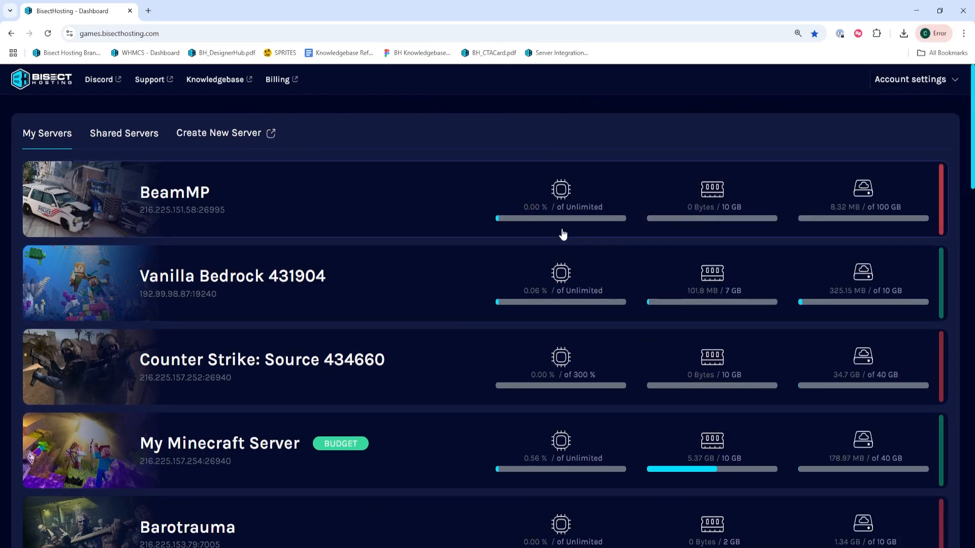
Open the BeamMP server's management page from the My Servers dashboard.
left_click(174, 199)
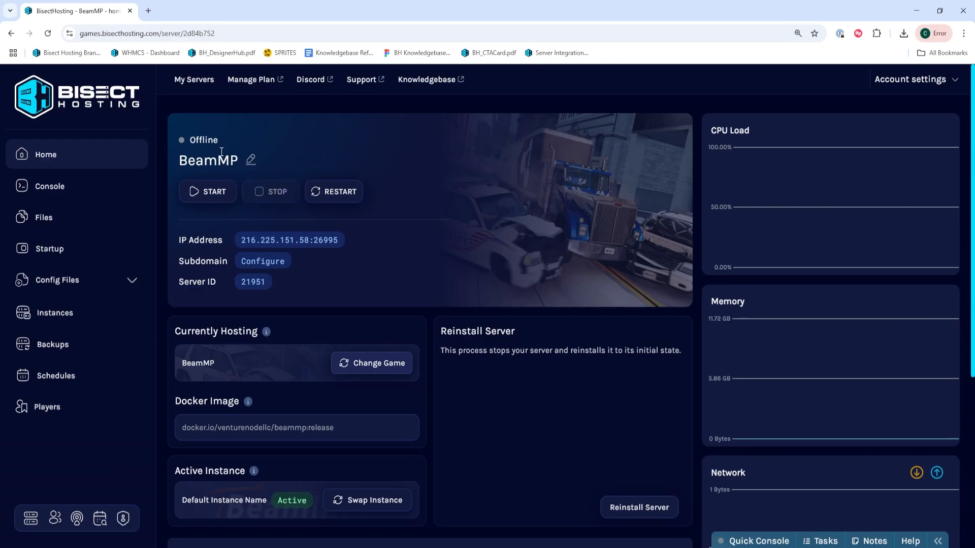
Check the startup variables and open the keymaster.beammp.com link under Authentication Key.
left_click(49, 248)
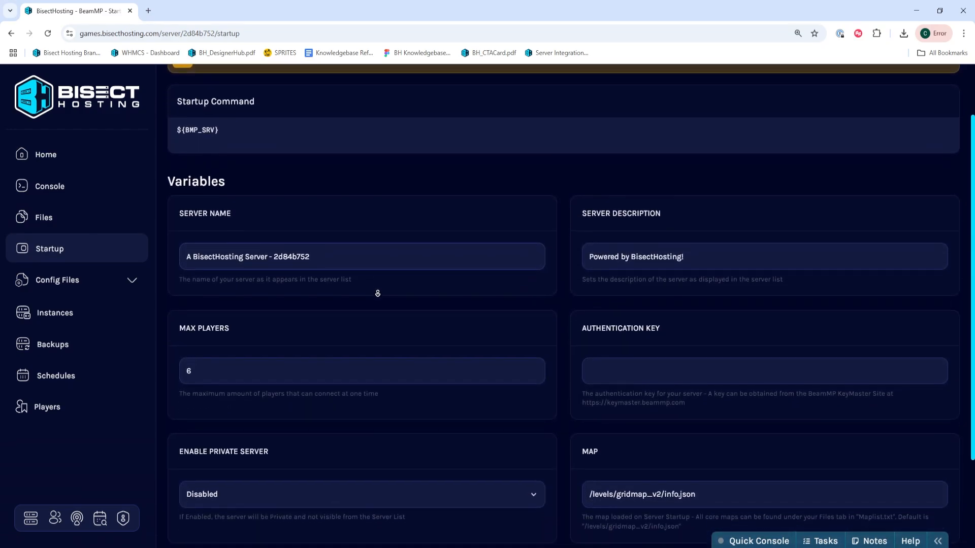
scroll("down", 3)
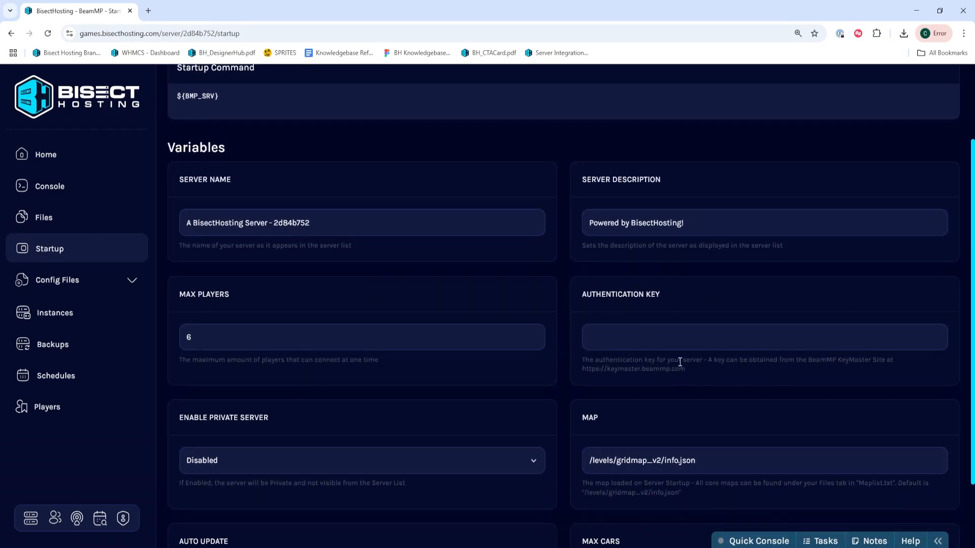
left_click(763, 337)
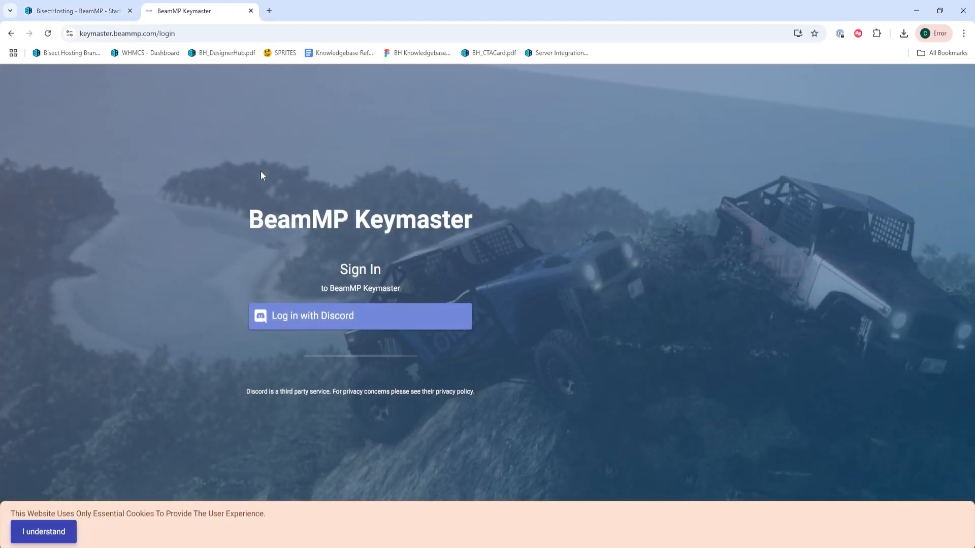
Sign in to Keymaster via Discord, view the empty AuthKeys page, and dismiss cookies.
left_click(360, 316)
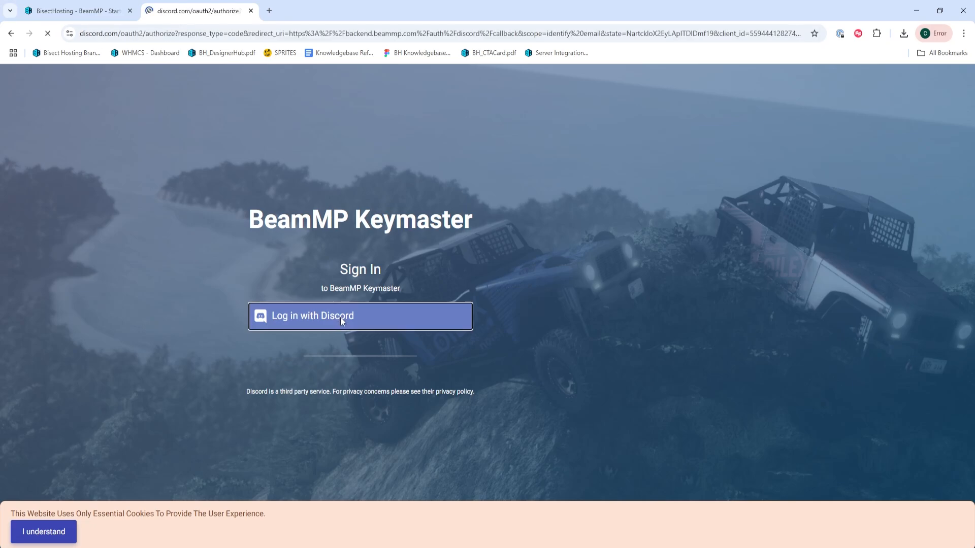
left_click(360, 316)
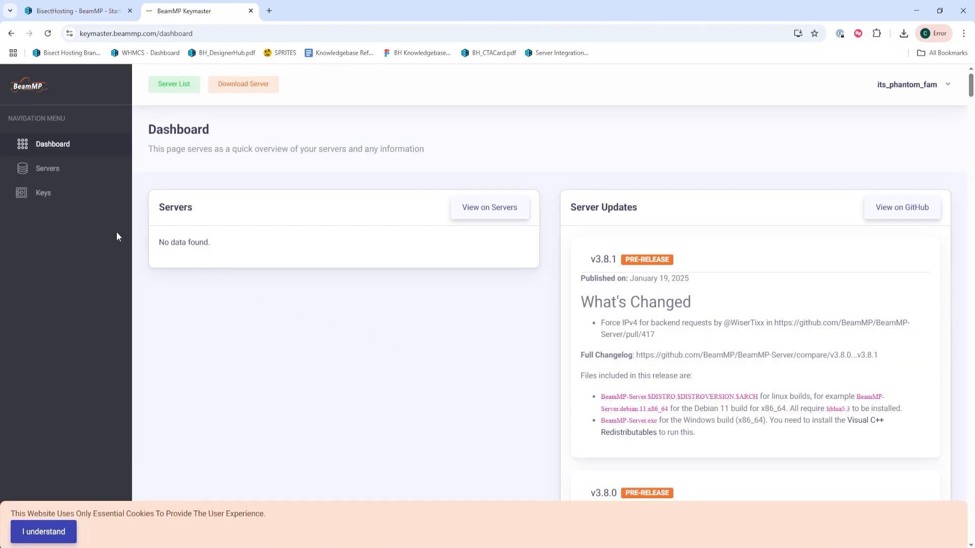
left_click(43, 193)
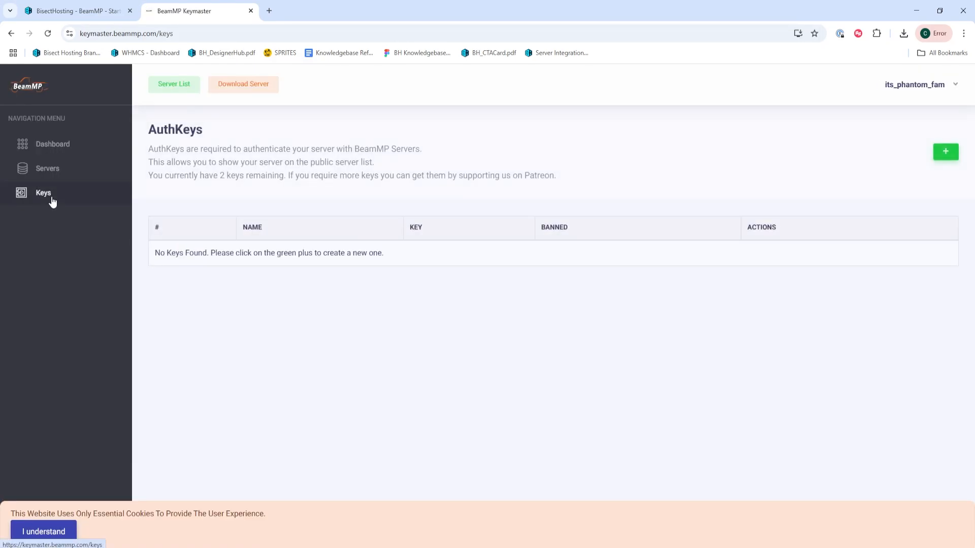
left_click(42, 531)
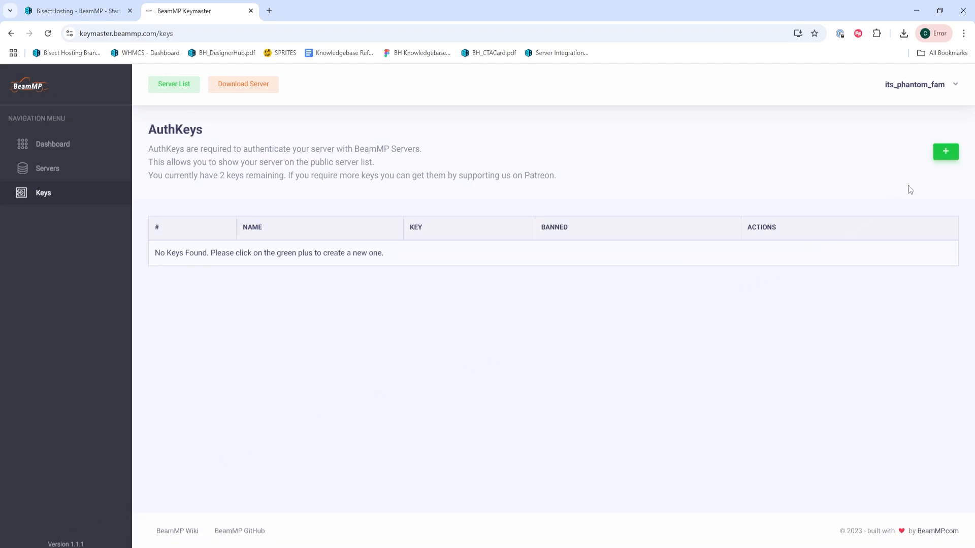
Create and copy an AuthKey named 'Bisect Server', then return to the panel tab.
left_click(944, 151)
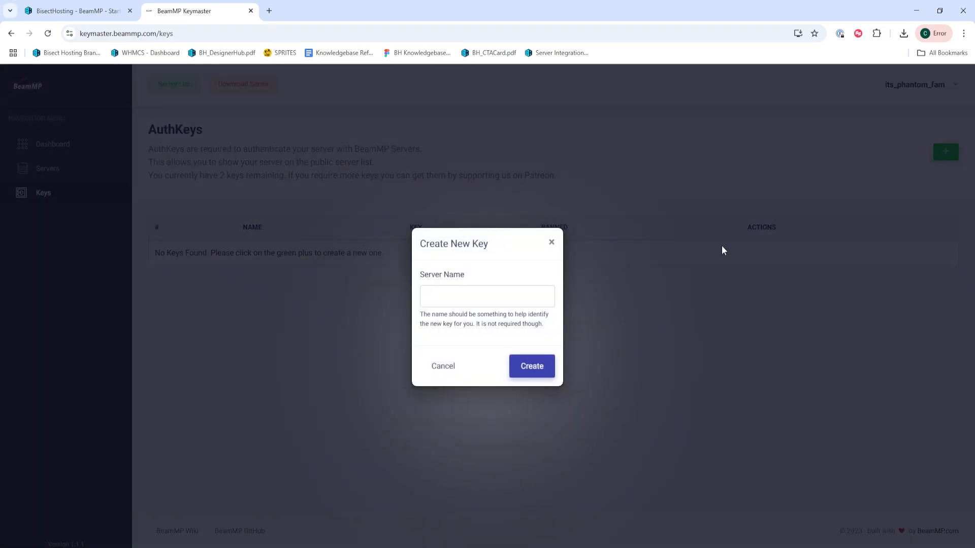
type("Bisect")
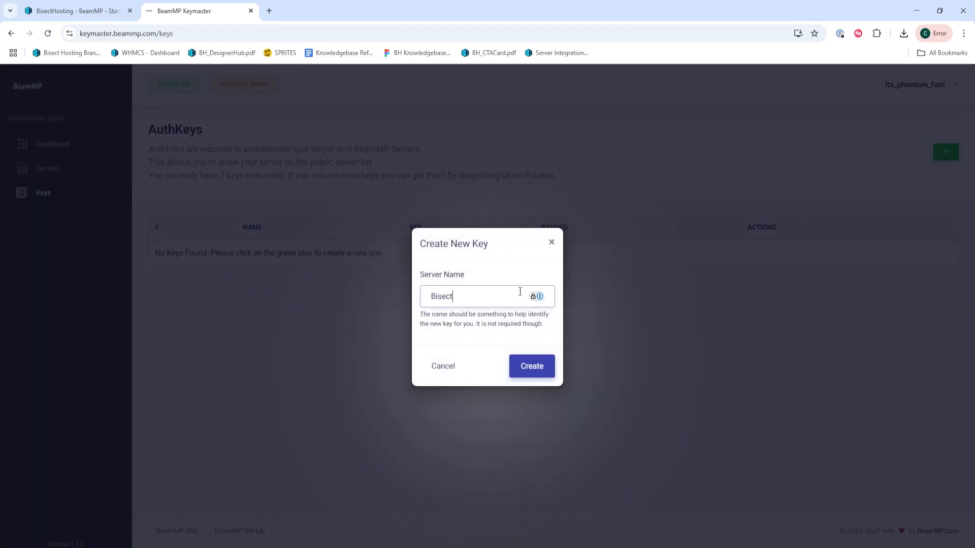
type("Server")
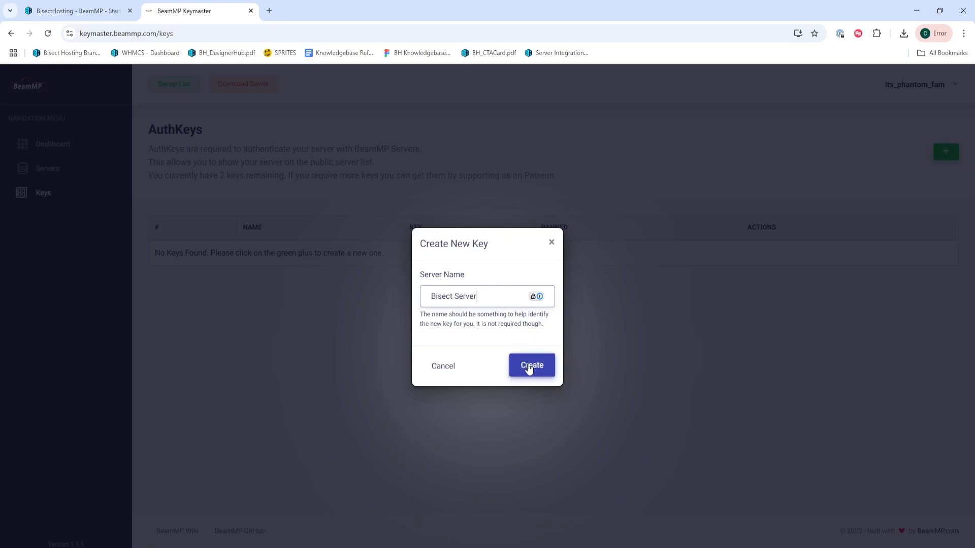
left_click(531, 366)
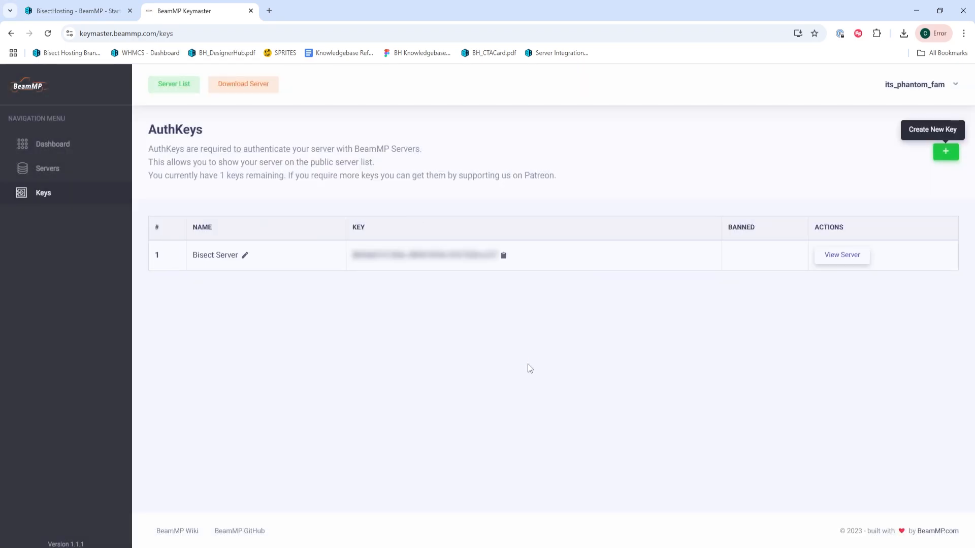
left_click(503, 254)
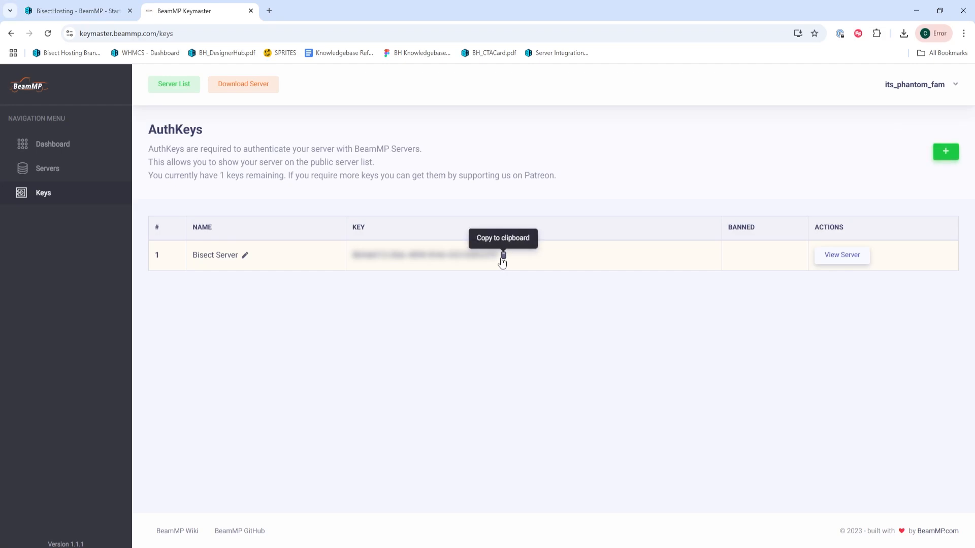
left_click(76, 12)
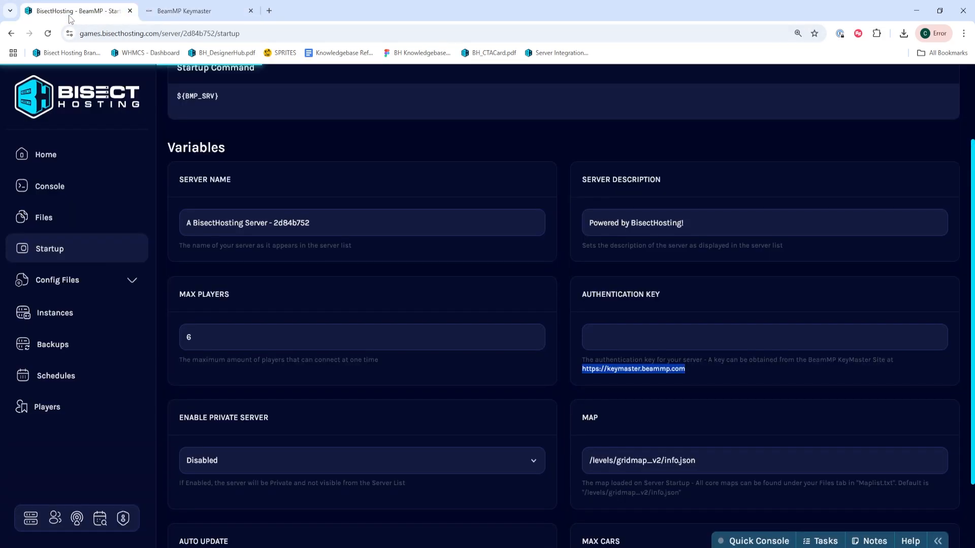
left_click(764, 337)
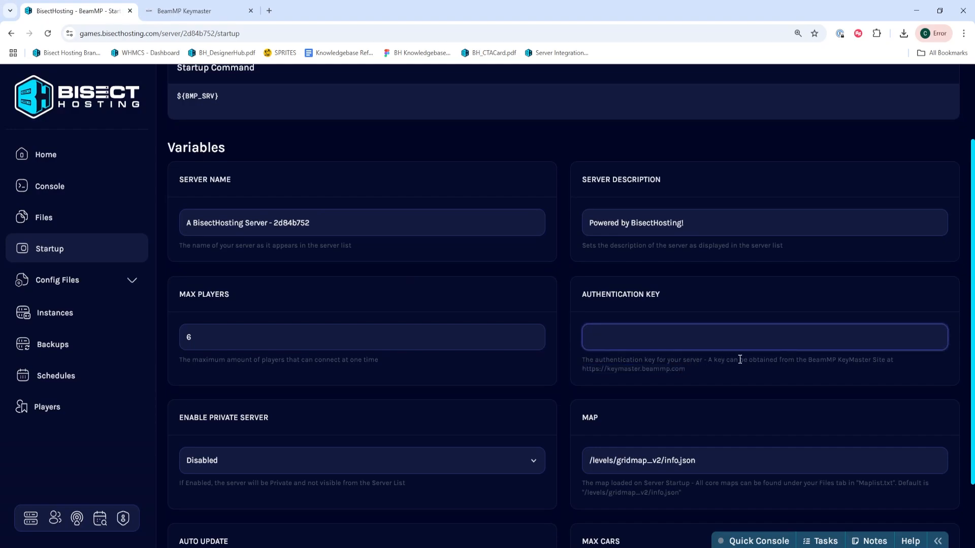
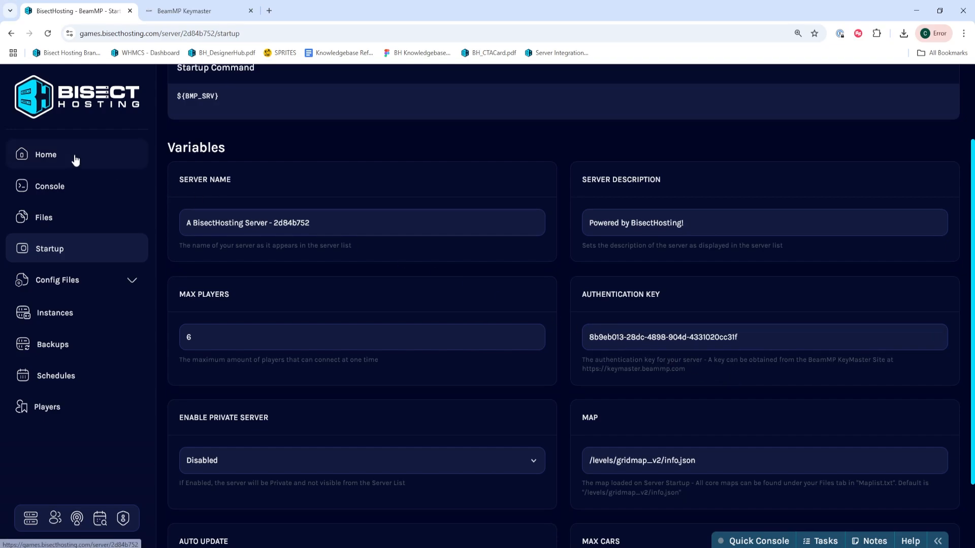
left_click(46, 154)
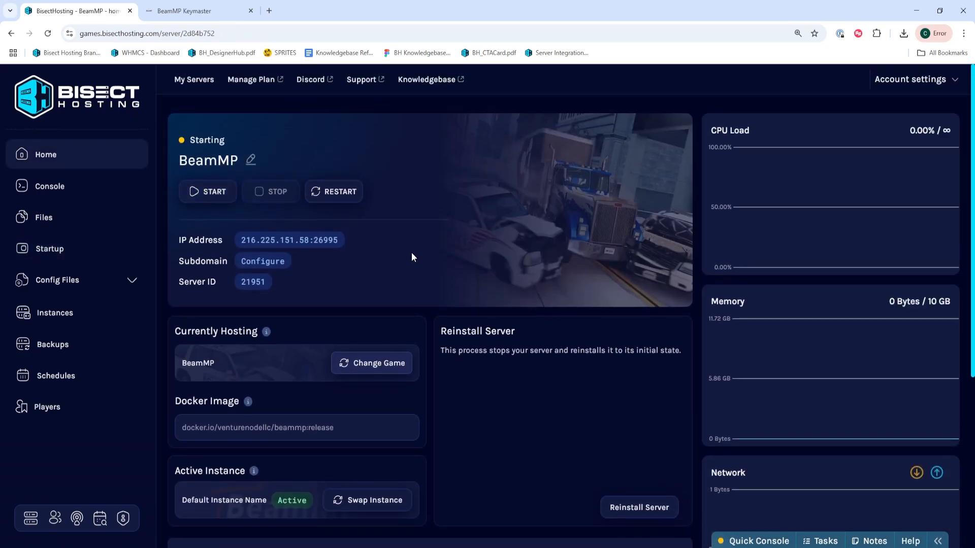